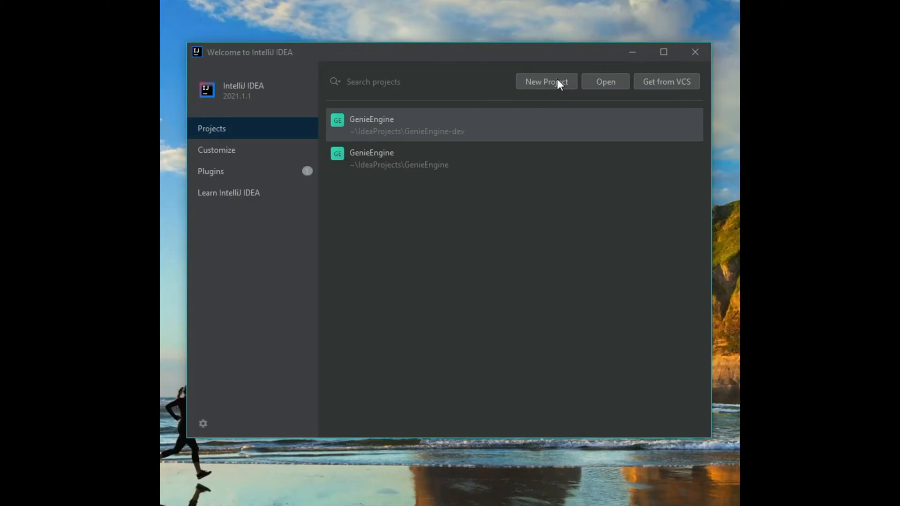
# - Start a new Gradle Java project on openjdk-16, cancelling the JDK download dialog
pyautogui.click(545, 81)
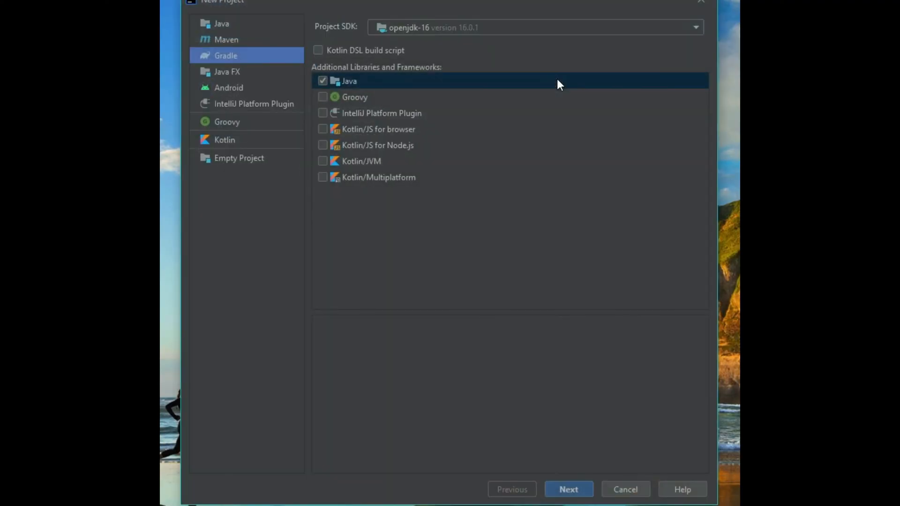
pyautogui.moveTo(281, 15)
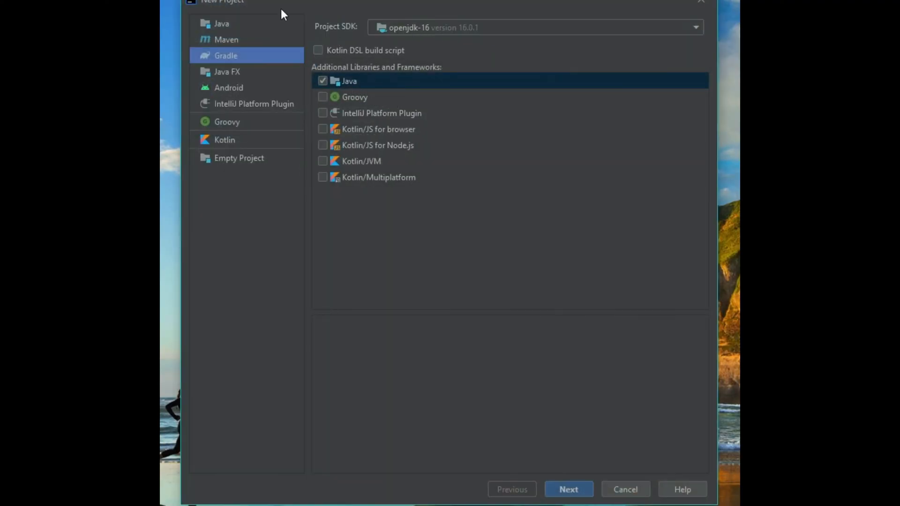
pyautogui.click(692, 27)
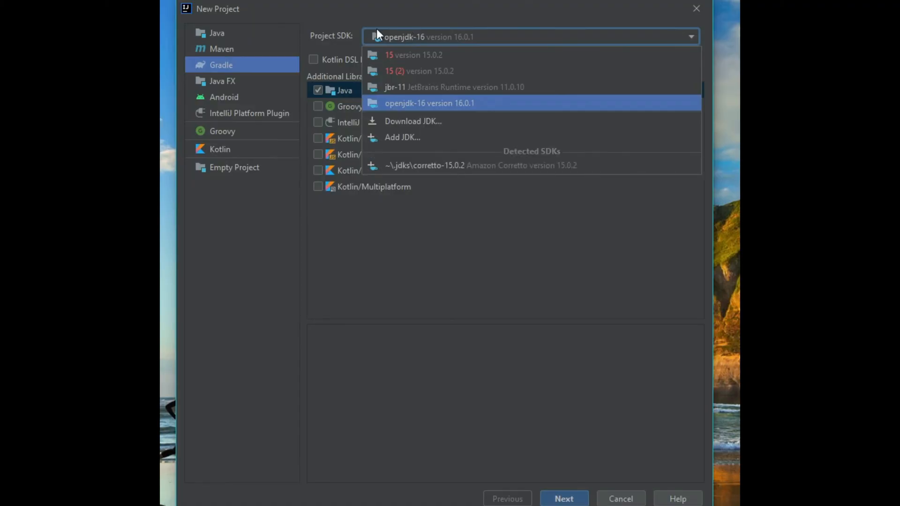
pyautogui.moveTo(429, 121)
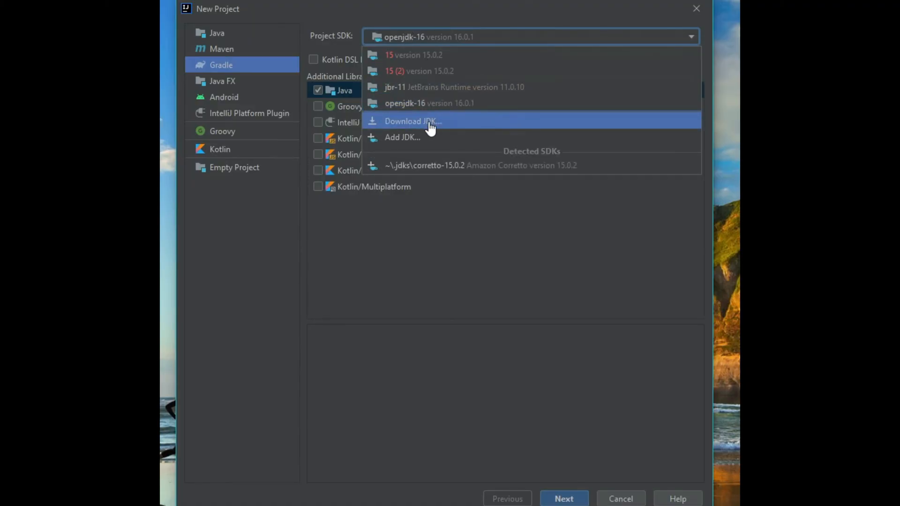
pyautogui.click(412, 121)
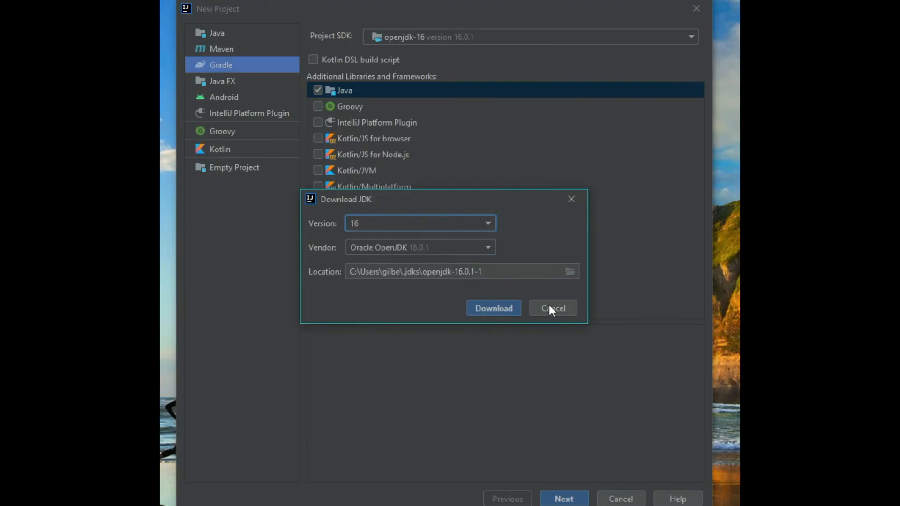
pyautogui.moveTo(471, 52)
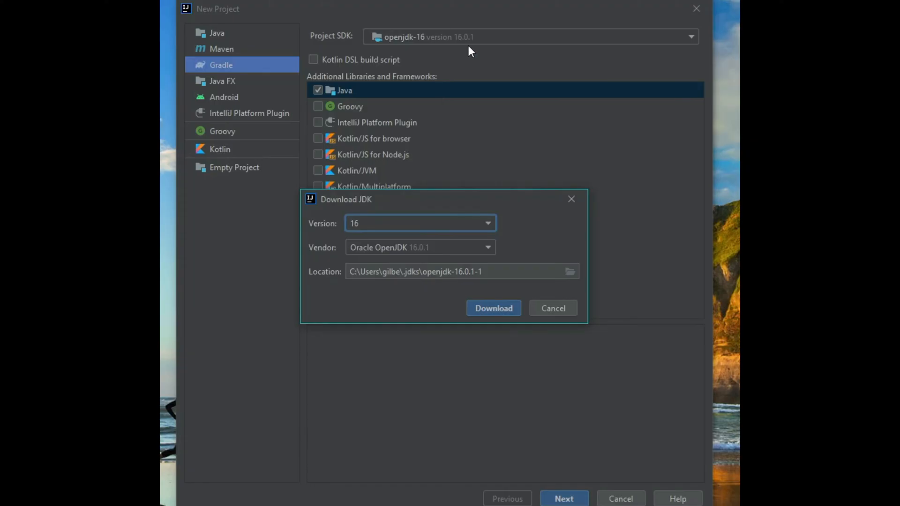
pyautogui.click(563, 499)
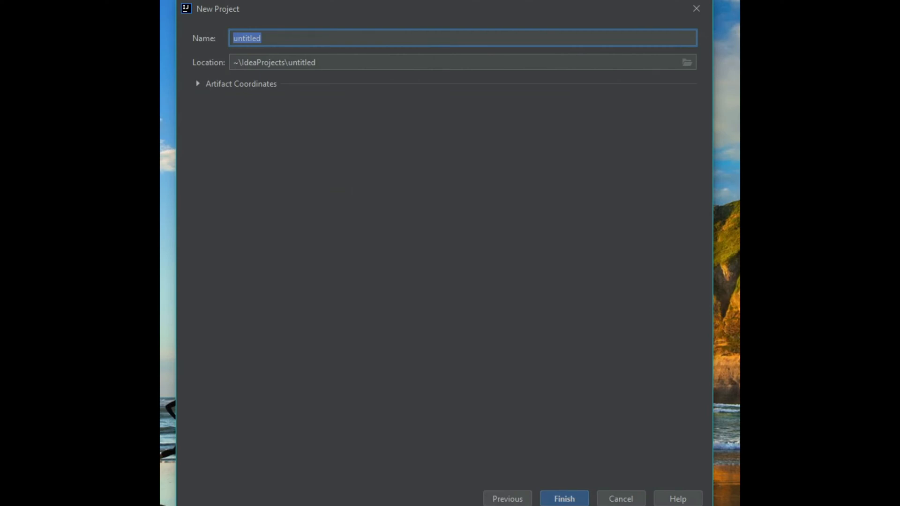
# - Name the new project DevGenieEngine and create it
pyautogui.write('DevGenie')
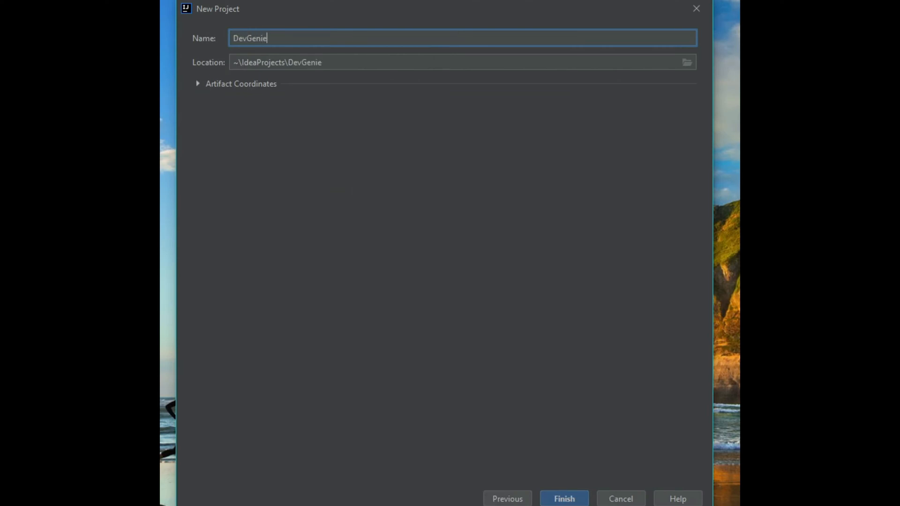
pyautogui.write('Engine')
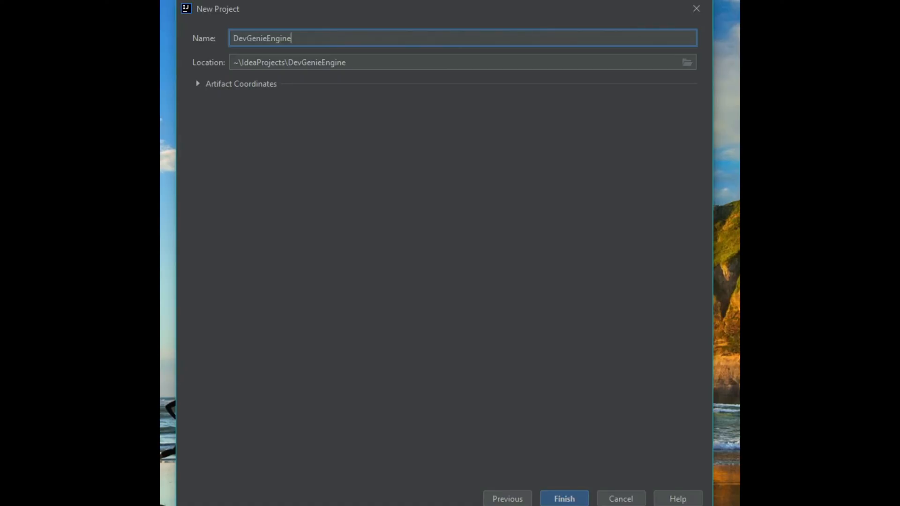
pyautogui.click(563, 498)
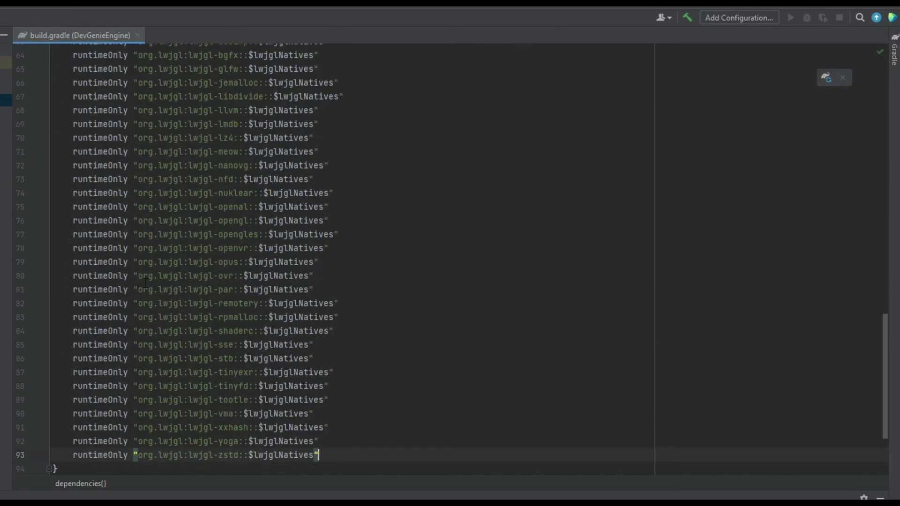
# - Scroll through build.gradle to review the JOML and LWJGL dependencies
pyautogui.scroll(3)
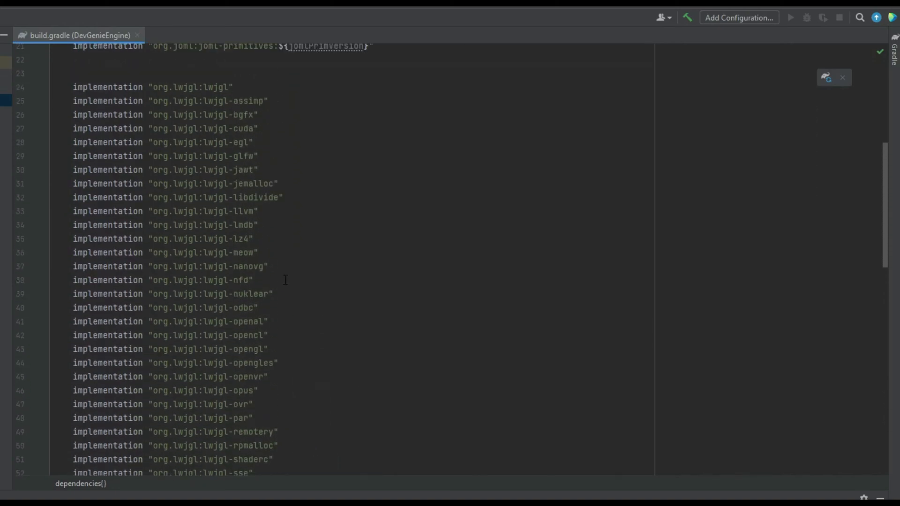
pyautogui.scroll(3)
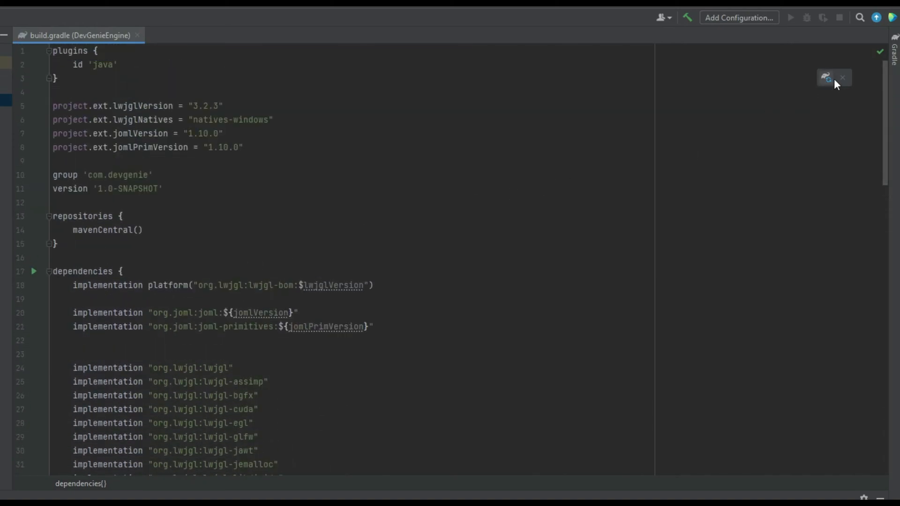
pyautogui.moveTo(819, 85)
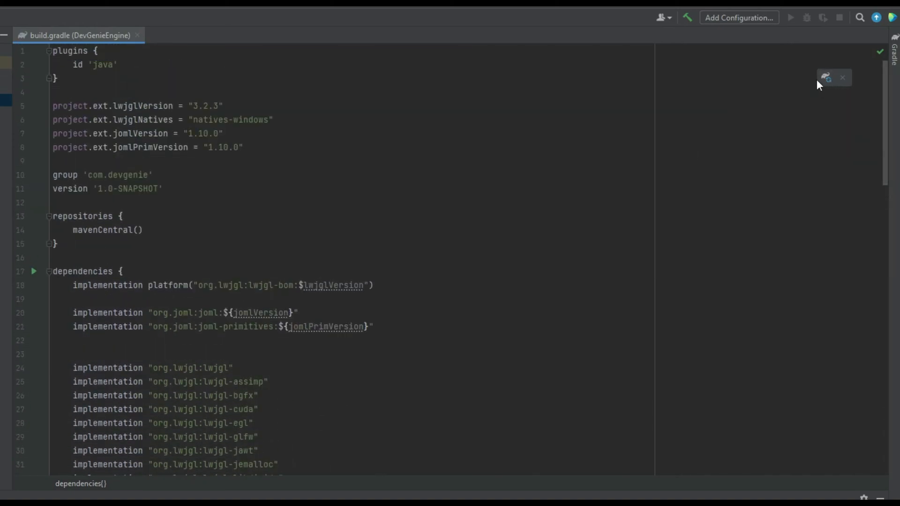
pyautogui.moveTo(825, 77)
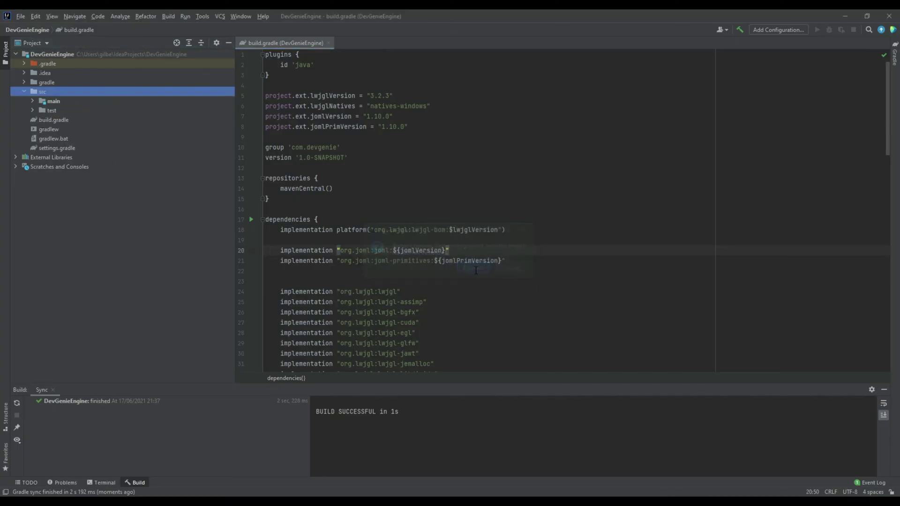
# - Create the com.devgenie.test package under src/main/java
pyautogui.click(53, 101)
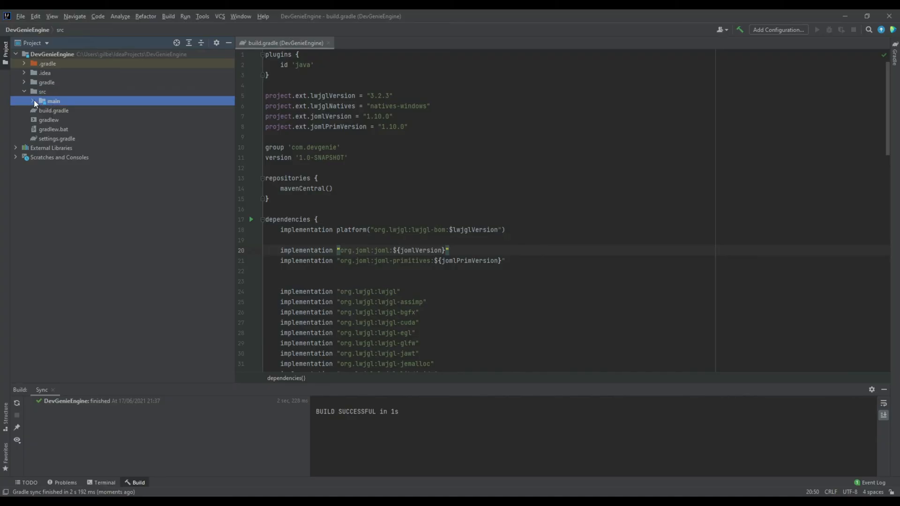
pyautogui.rightClick(59, 110)
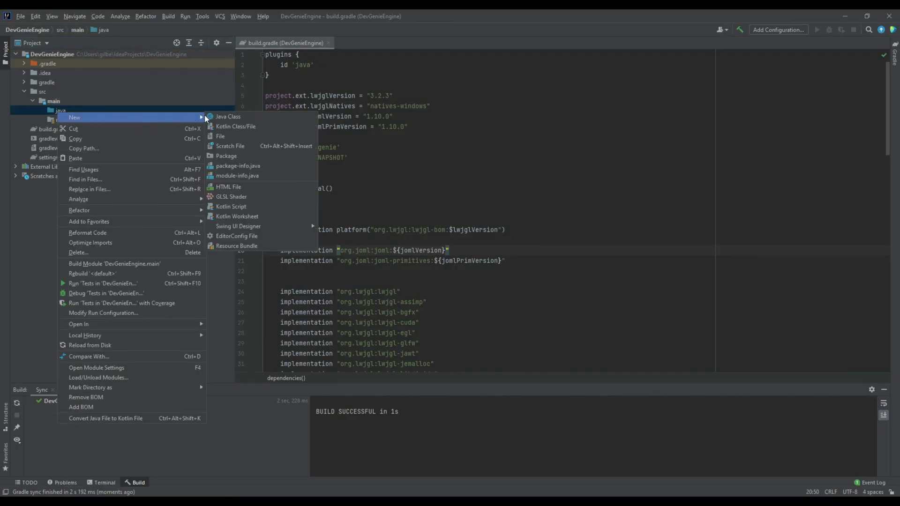
pyautogui.click(226, 156)
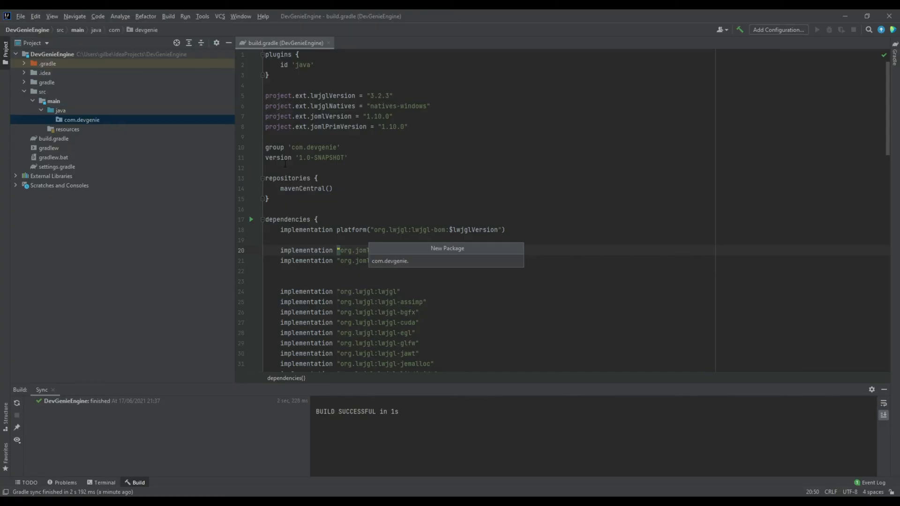
pyautogui.write('test')
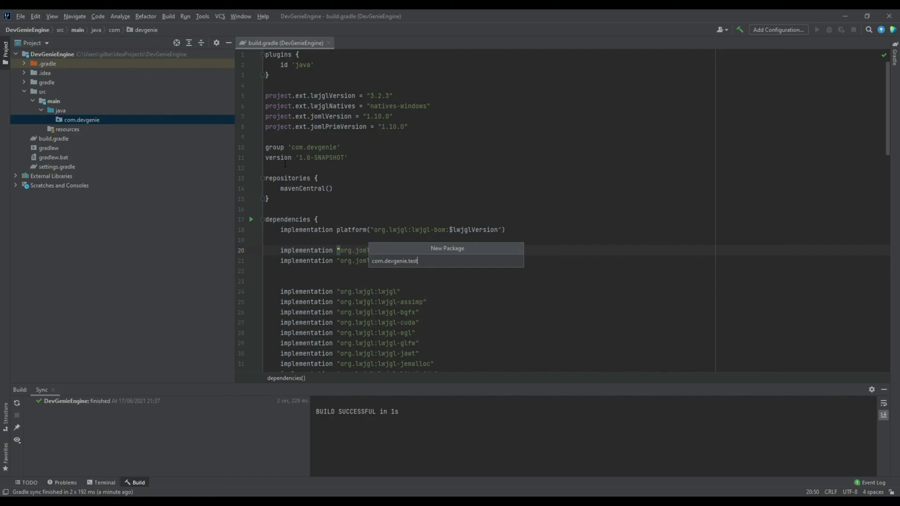
# - Add a new Java class named Launcher to the com.devgenie.test package
pyautogui.rightClick(88, 120)
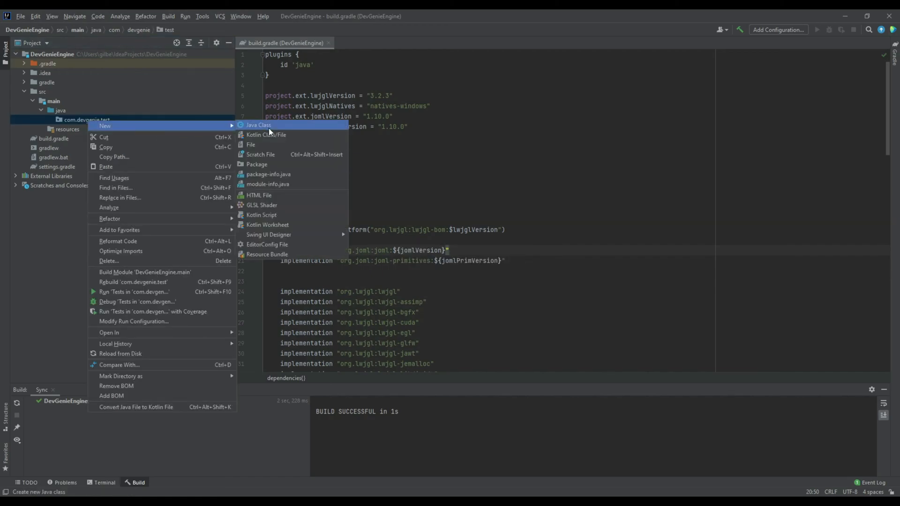
pyautogui.click(258, 125)
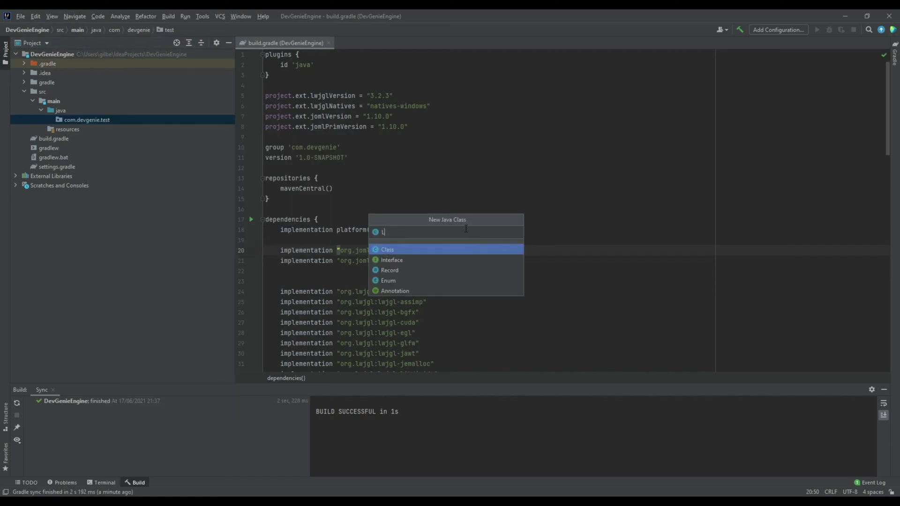
pyautogui.write('auncher')
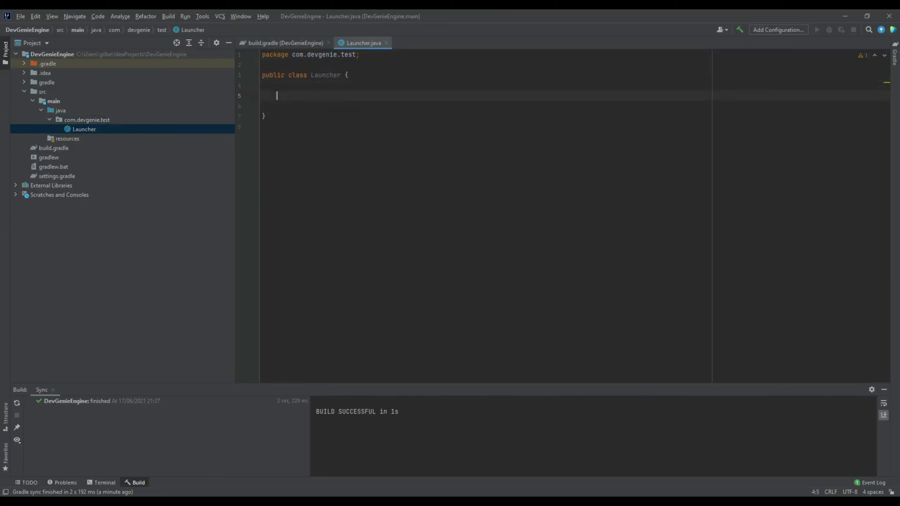
# - Write public static void main(String[] args) in Launcher and begin typing Version
pyautogui.write('public static')
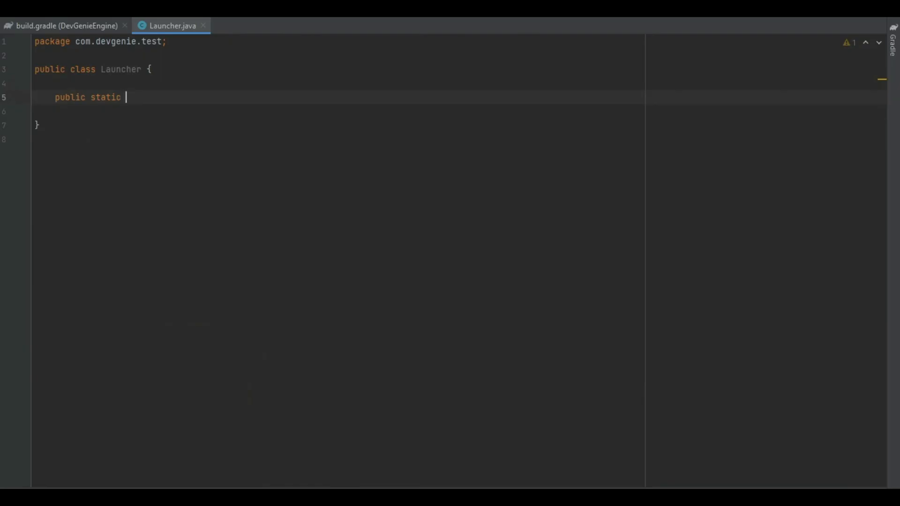
pyautogui.write('void main(String[])')
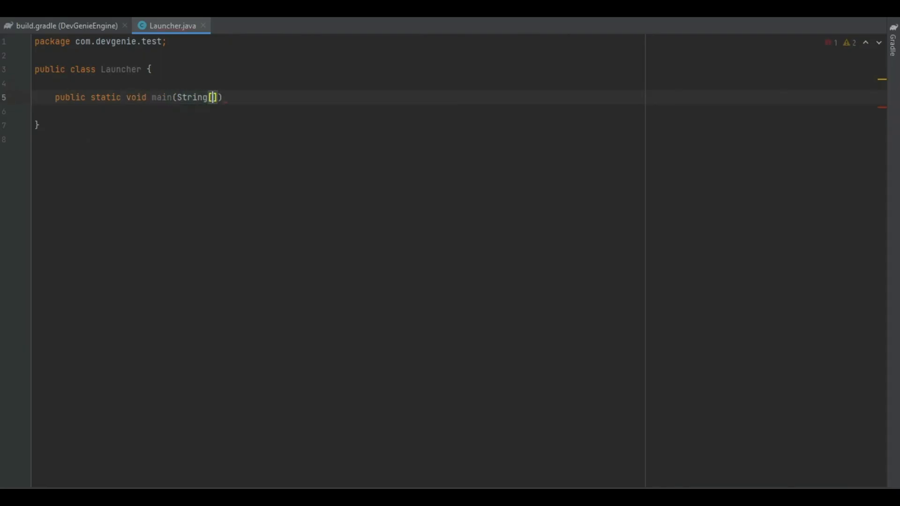
pyautogui.write('args){')
pyautogui.write('System.out.println();')
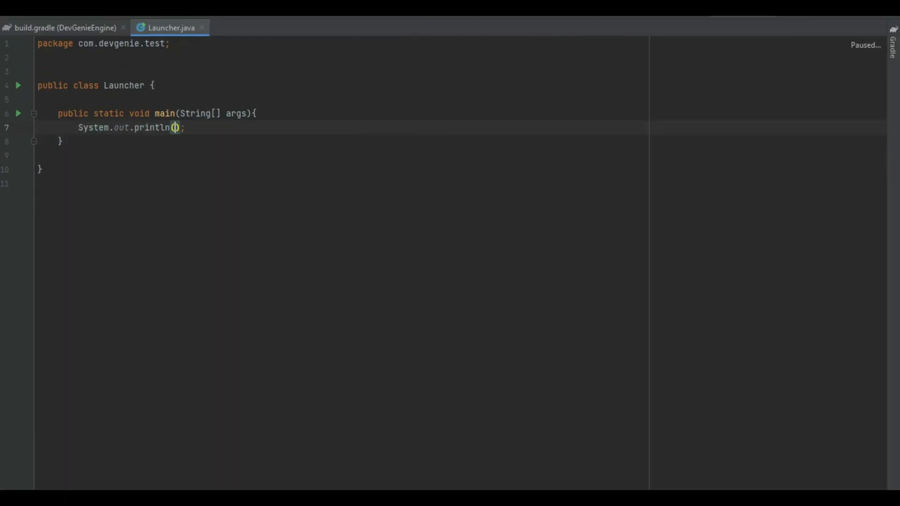
pyautogui.write('Vers')
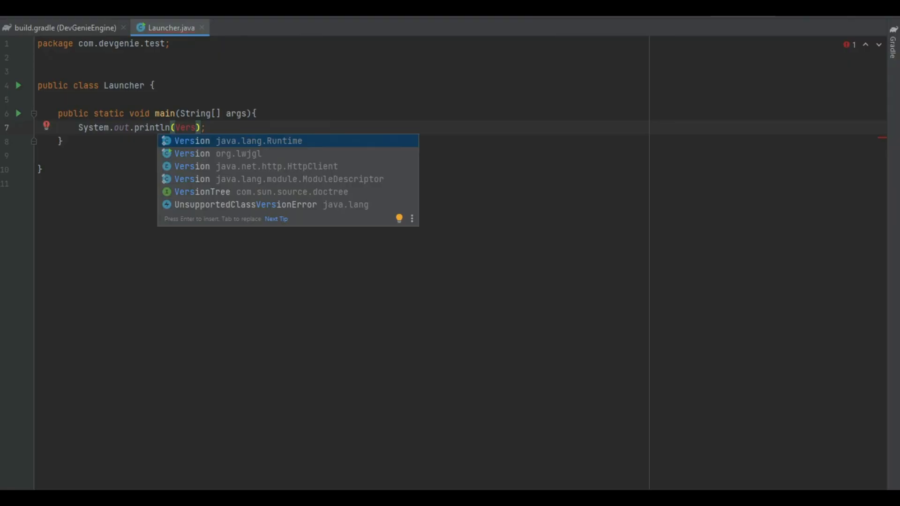
pyautogui.moveTo(257, 153)
pyautogui.write('ion.getVersion()')
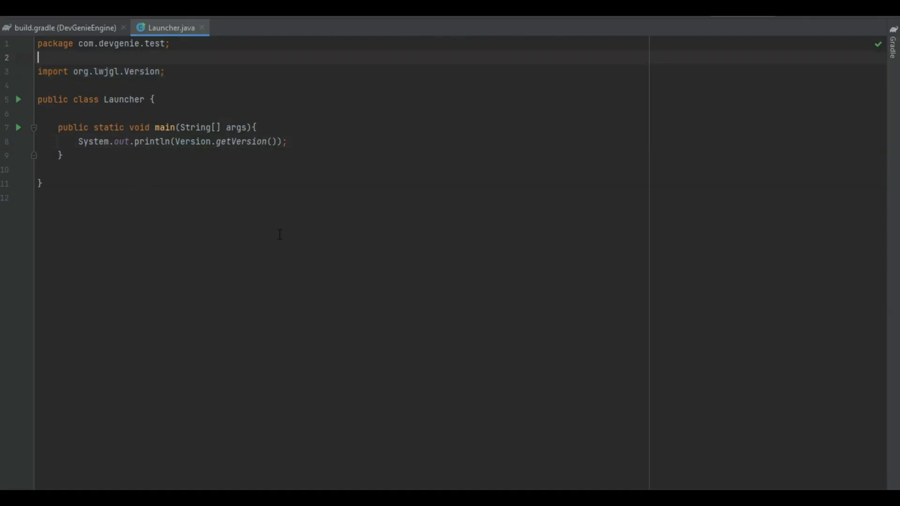
# - Run Launcher.main() and select the printed '3.2.3 build 13' output line
pyautogui.rightClick(279, 235)
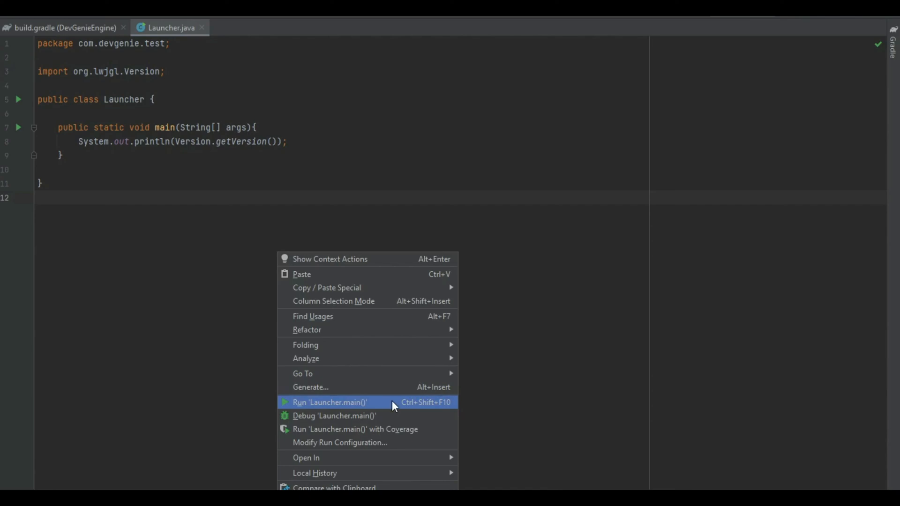
pyautogui.click(329, 402)
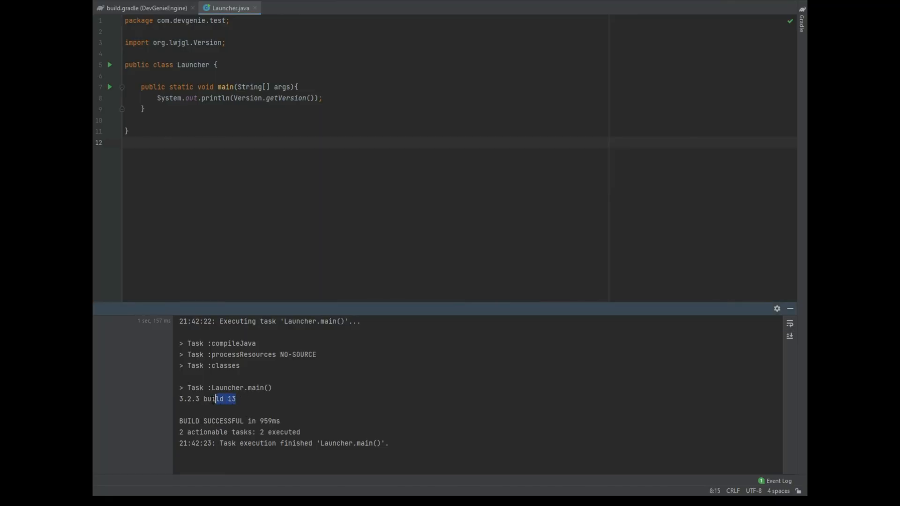
pyautogui.tripleClick(207, 399)
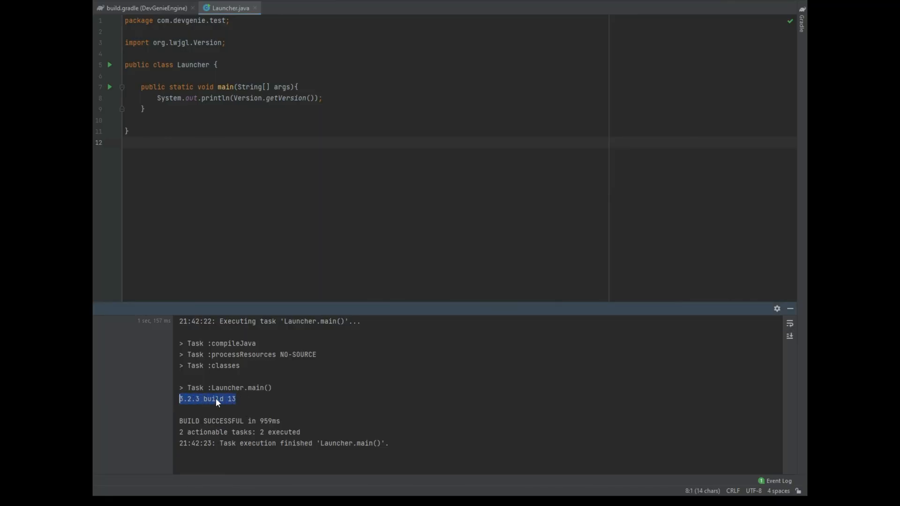
pyautogui.click(127, 131)
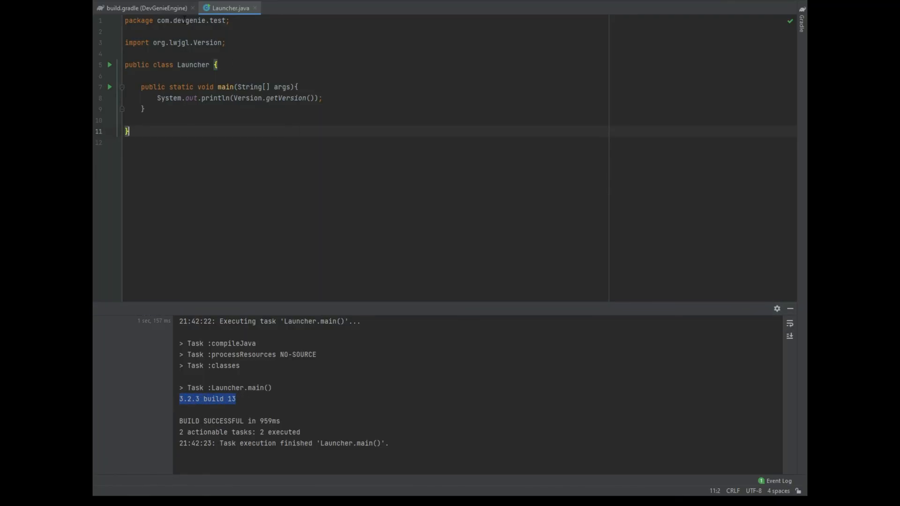
pyautogui.click(146, 8)
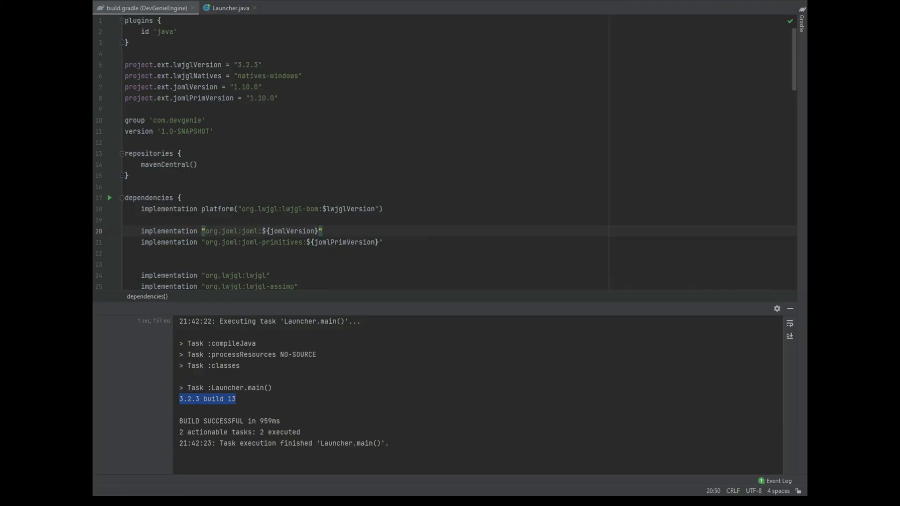
# - Scroll down build.gradle to the LWJGL module dependency list
pyautogui.scroll(-3)
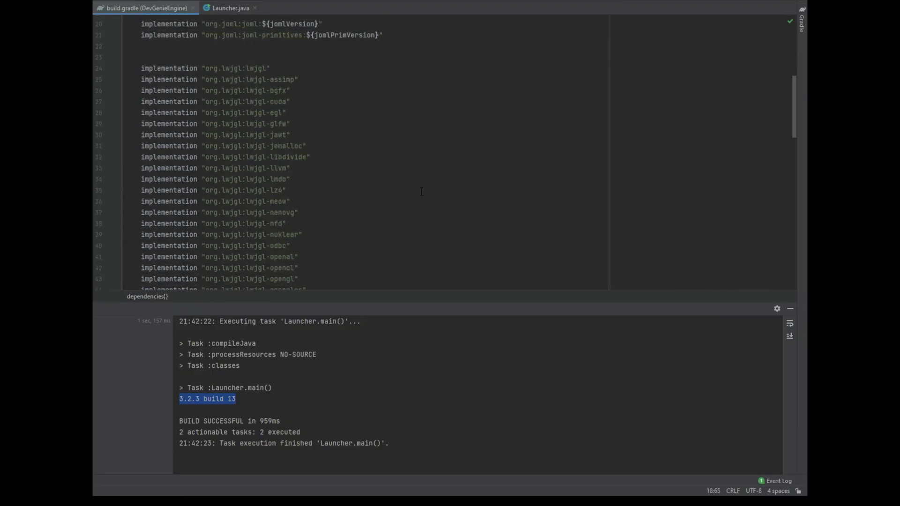